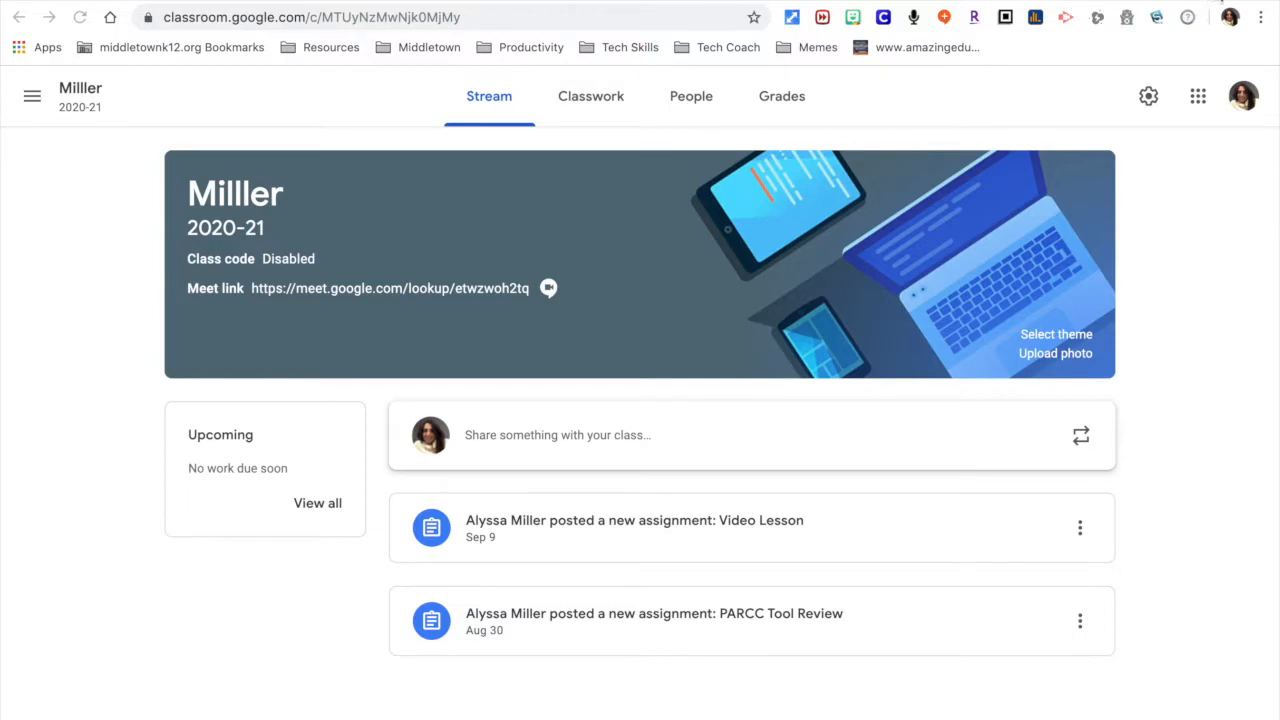
# Enter typingclub.com in the address bar of a new browser tab
pyautogui.write('typingclub.com')
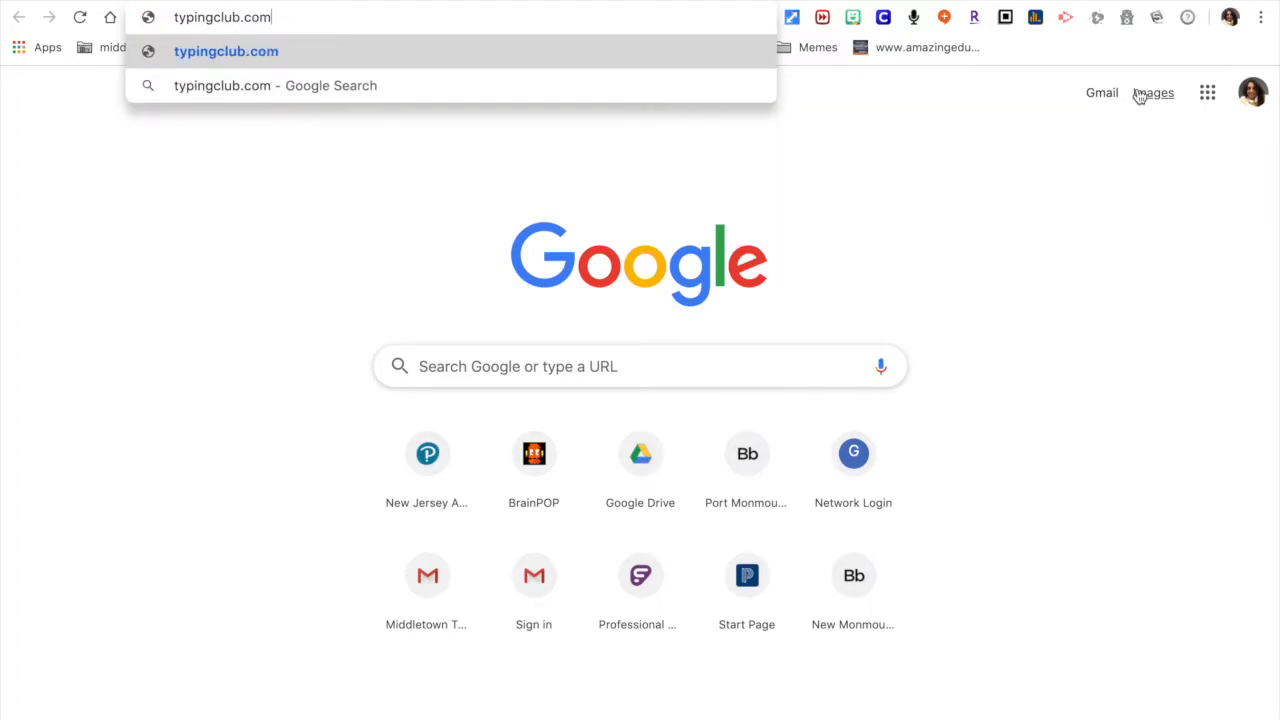
# Load typingclub.com, sign in to School Edition, and show the Classes list
pyautogui.press('Enter')
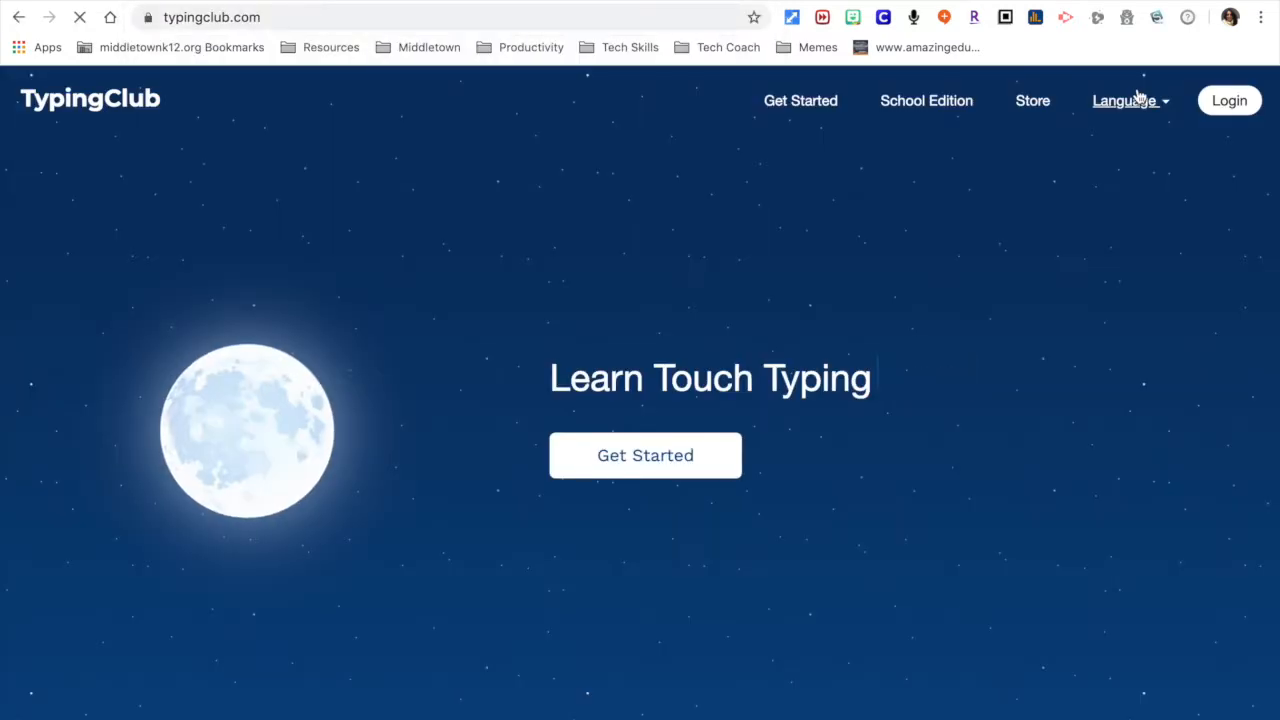
pyautogui.click(1228, 100)
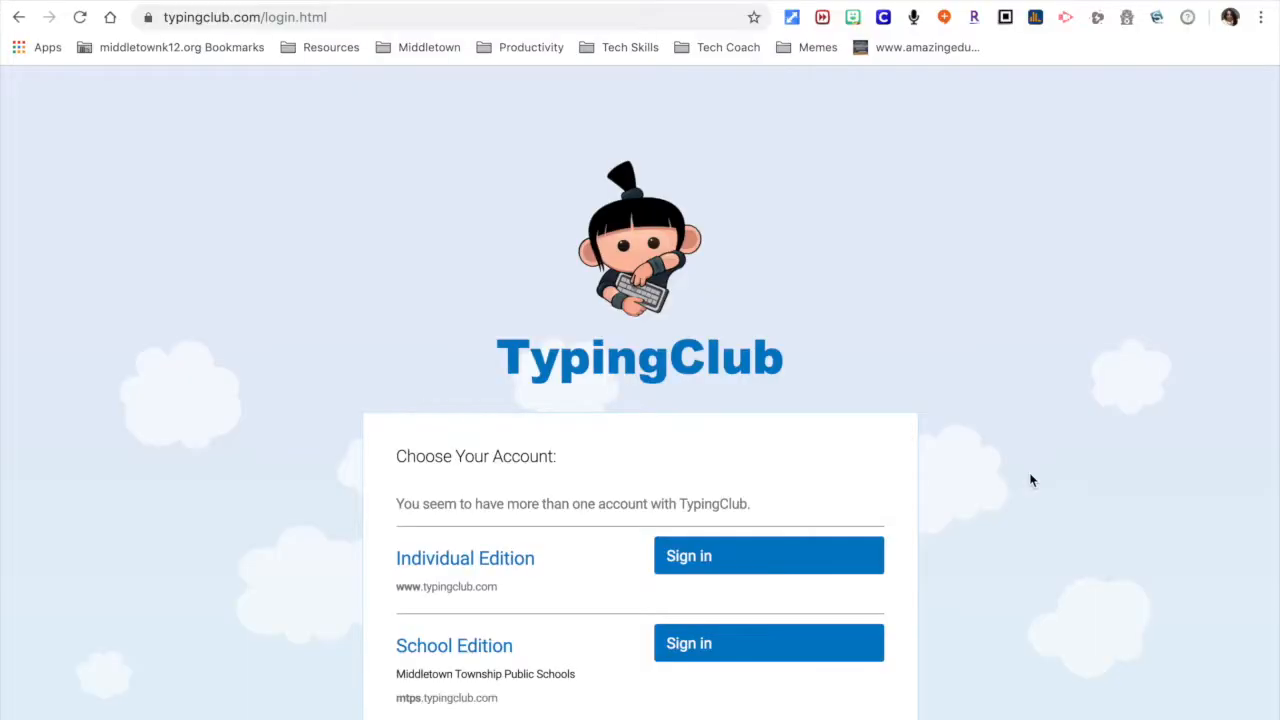
pyautogui.moveTo(812, 656)
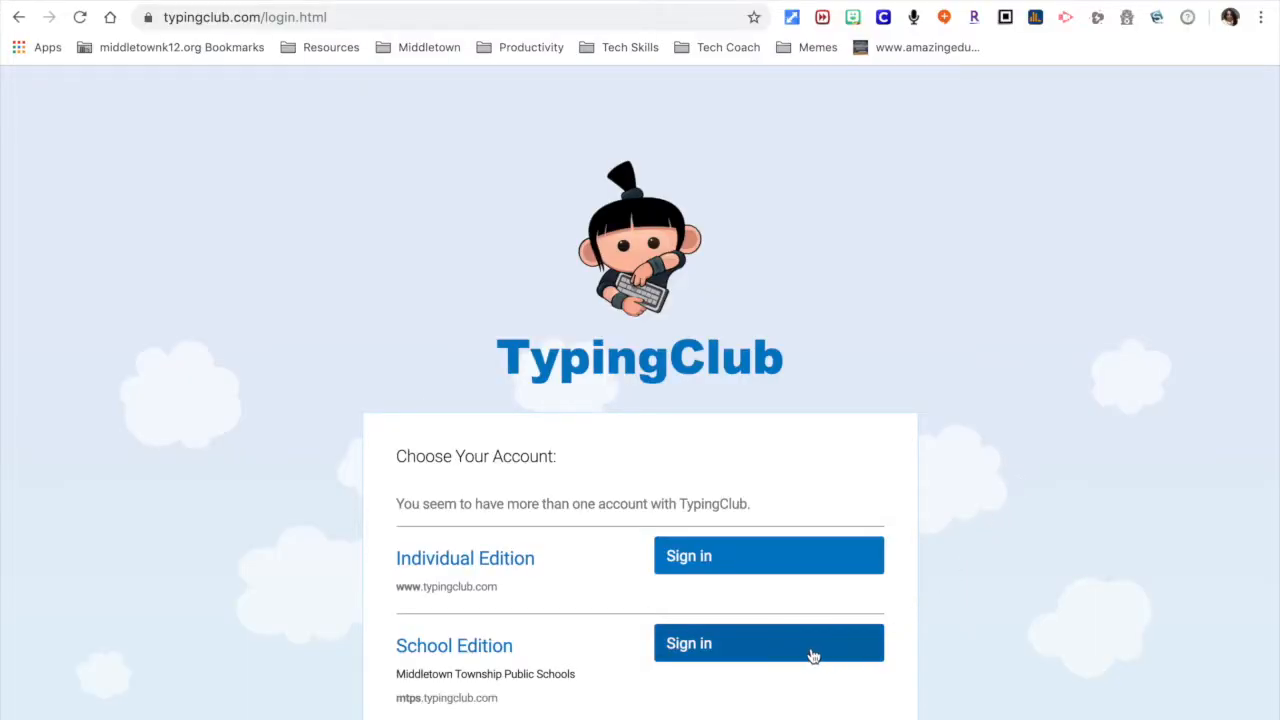
pyautogui.click(768, 644)
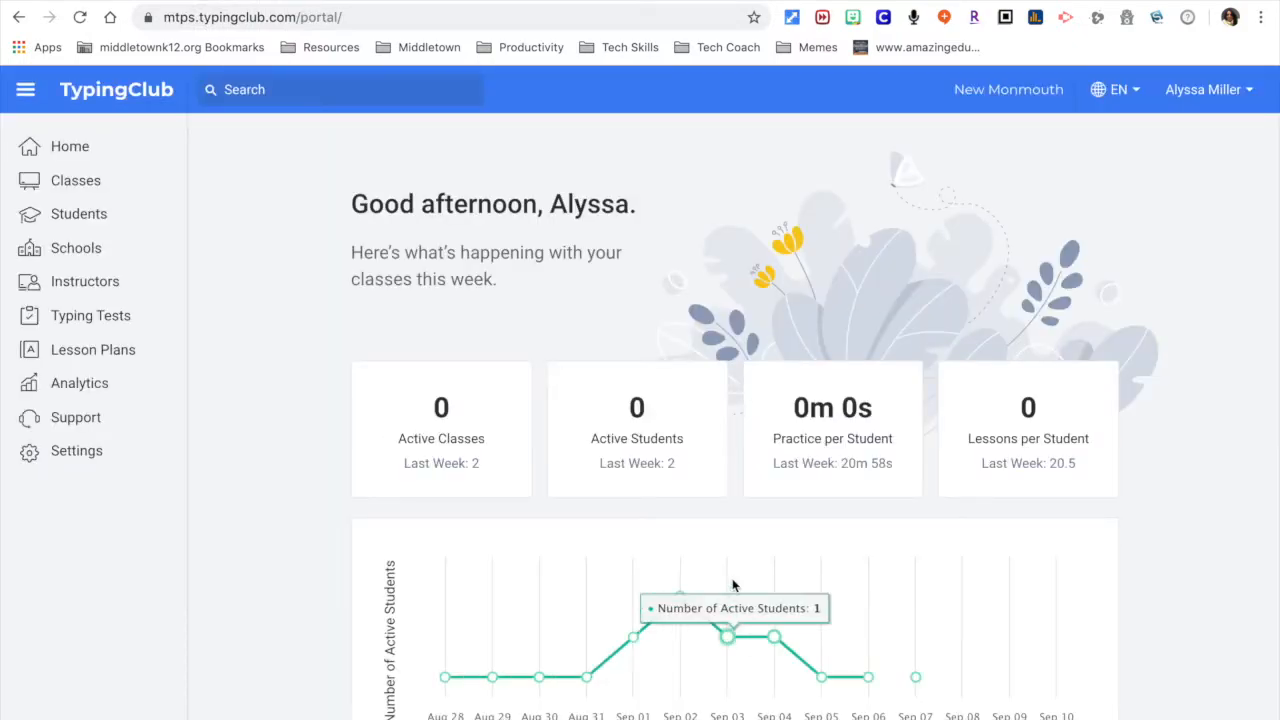
pyautogui.moveTo(168, 214)
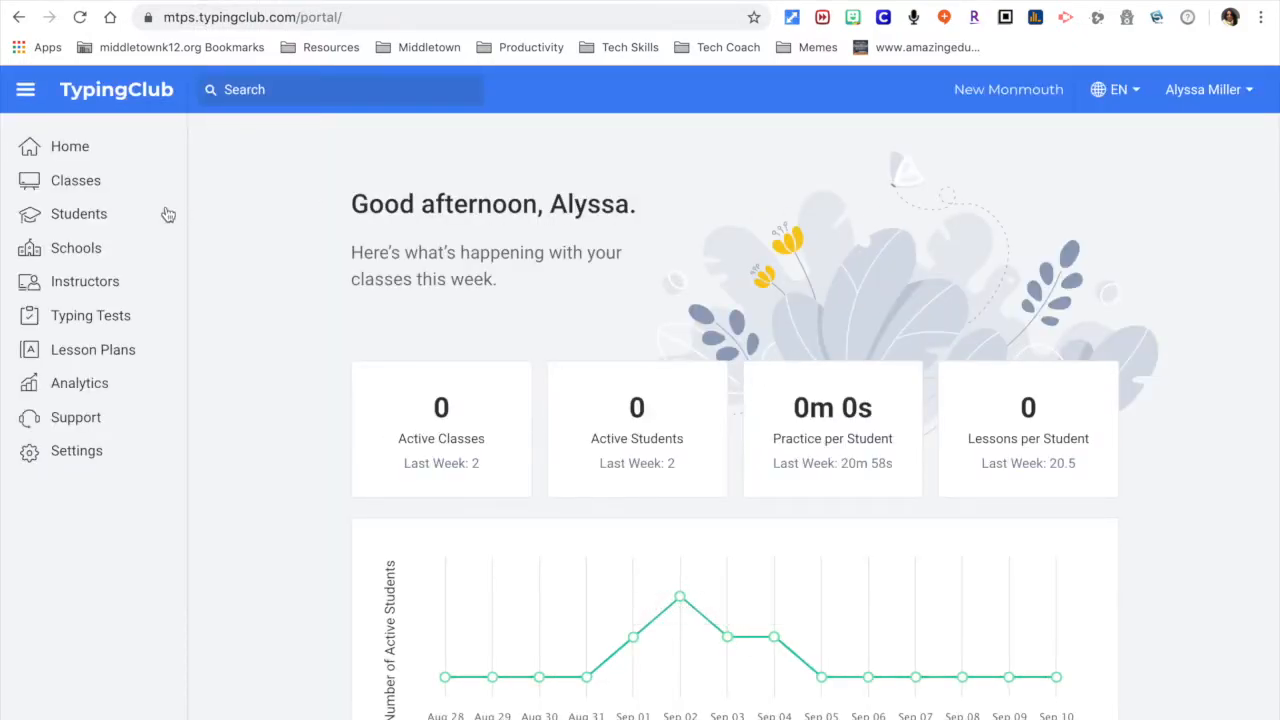
pyautogui.click(76, 180)
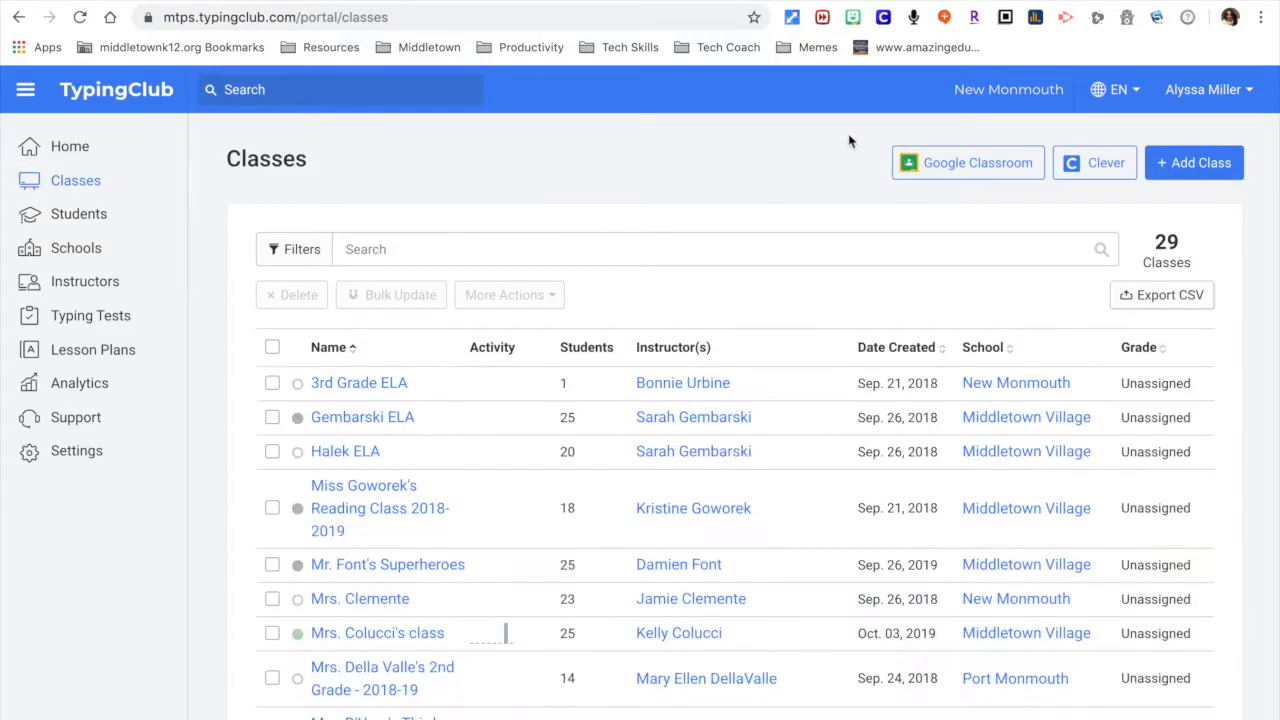
pyautogui.moveTo(968, 162)
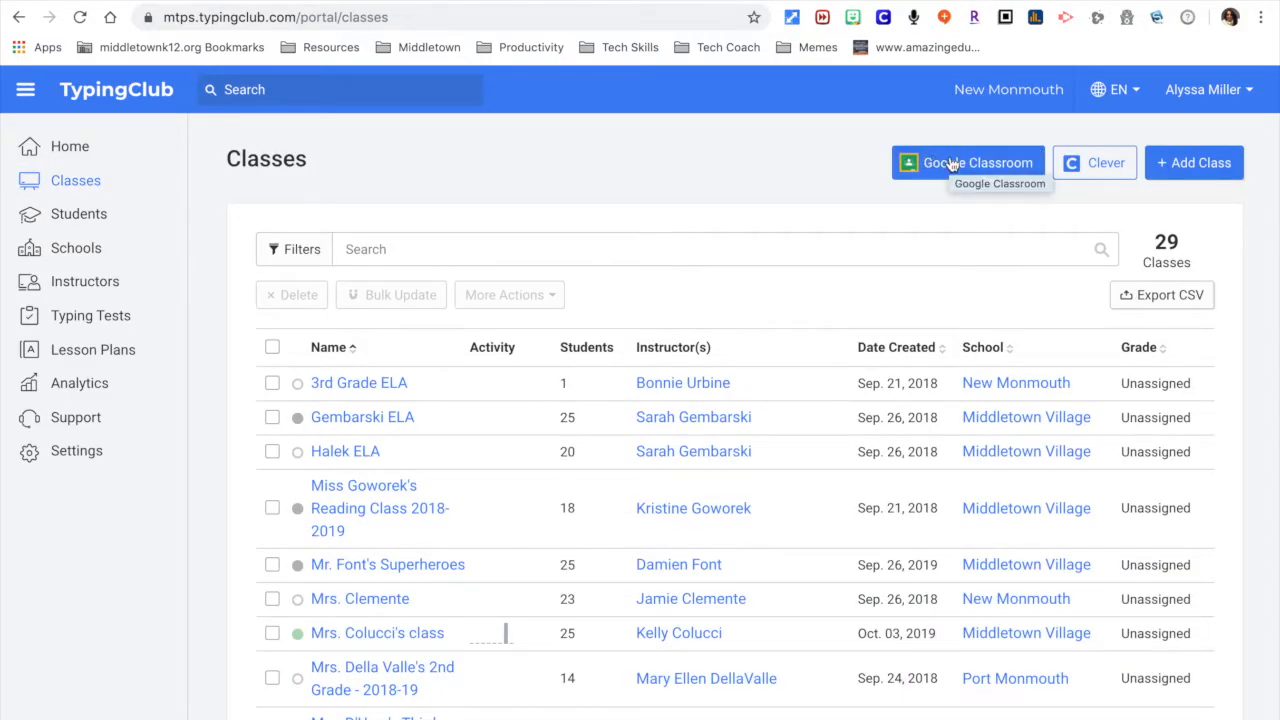
# Authorize TypingClub's Google Classroom import with the teacher's Google account
pyautogui.click(968, 162)
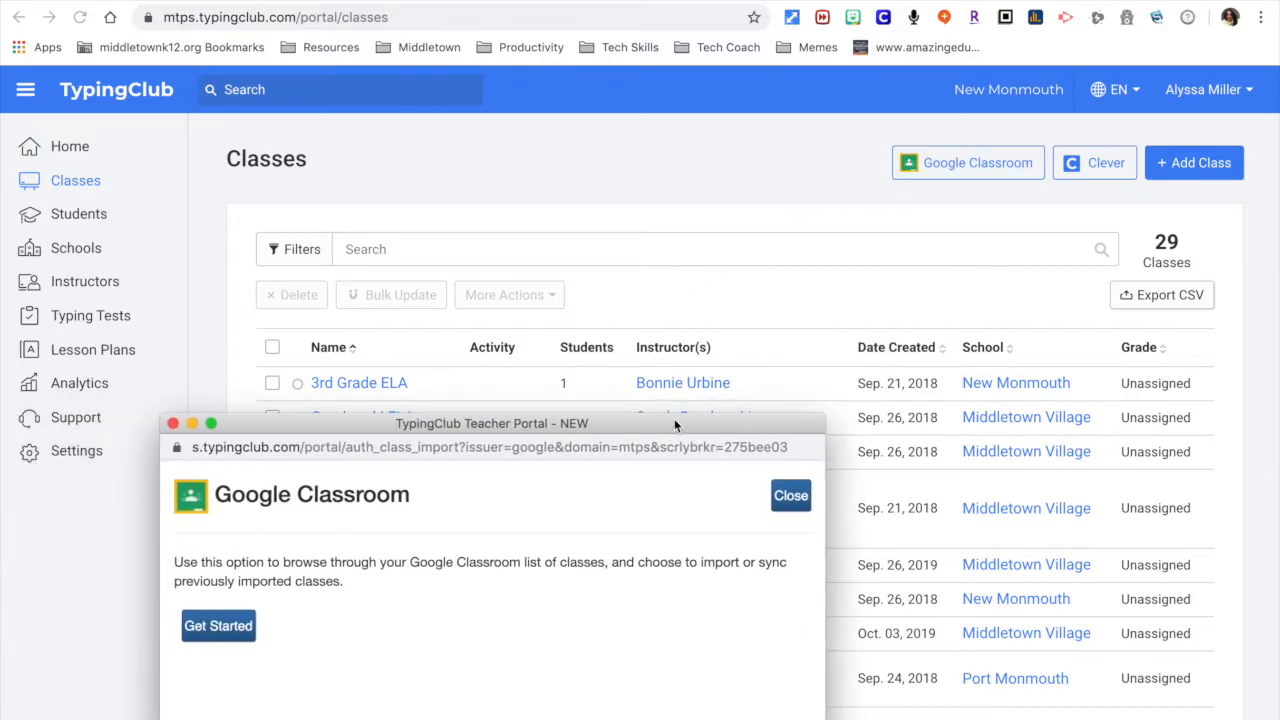
pyautogui.click(218, 624)
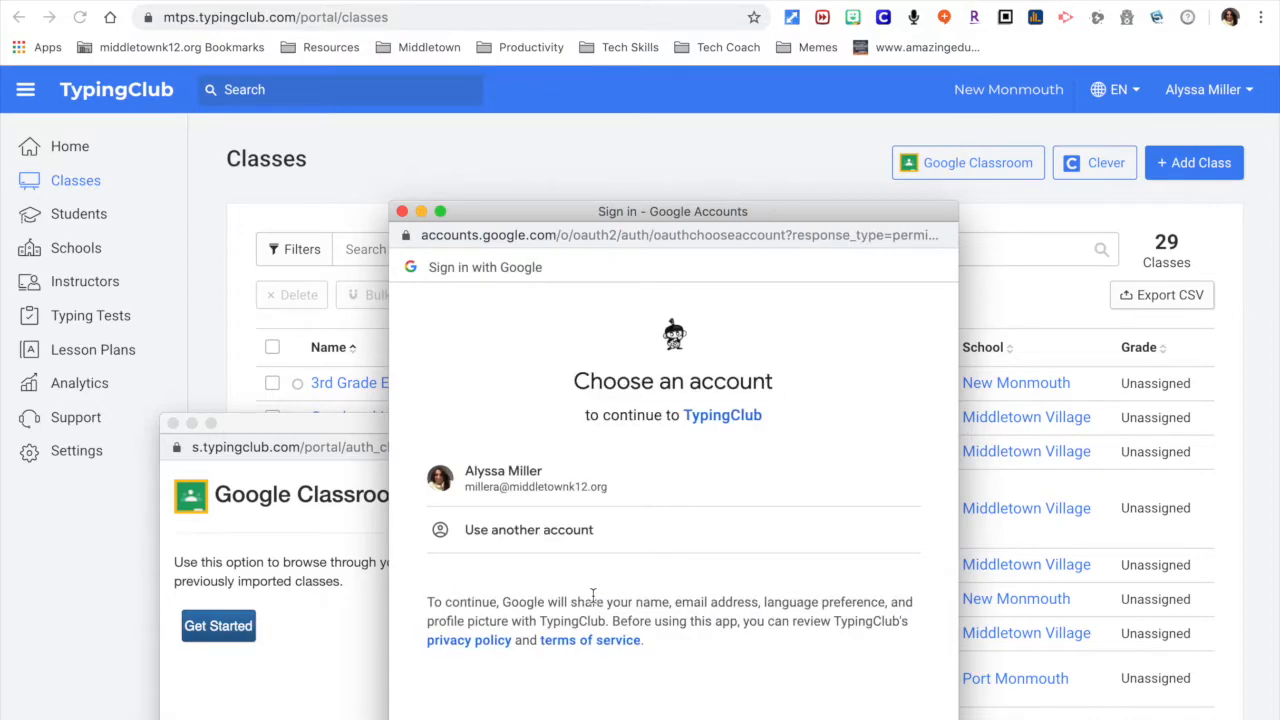
pyautogui.click(504, 478)
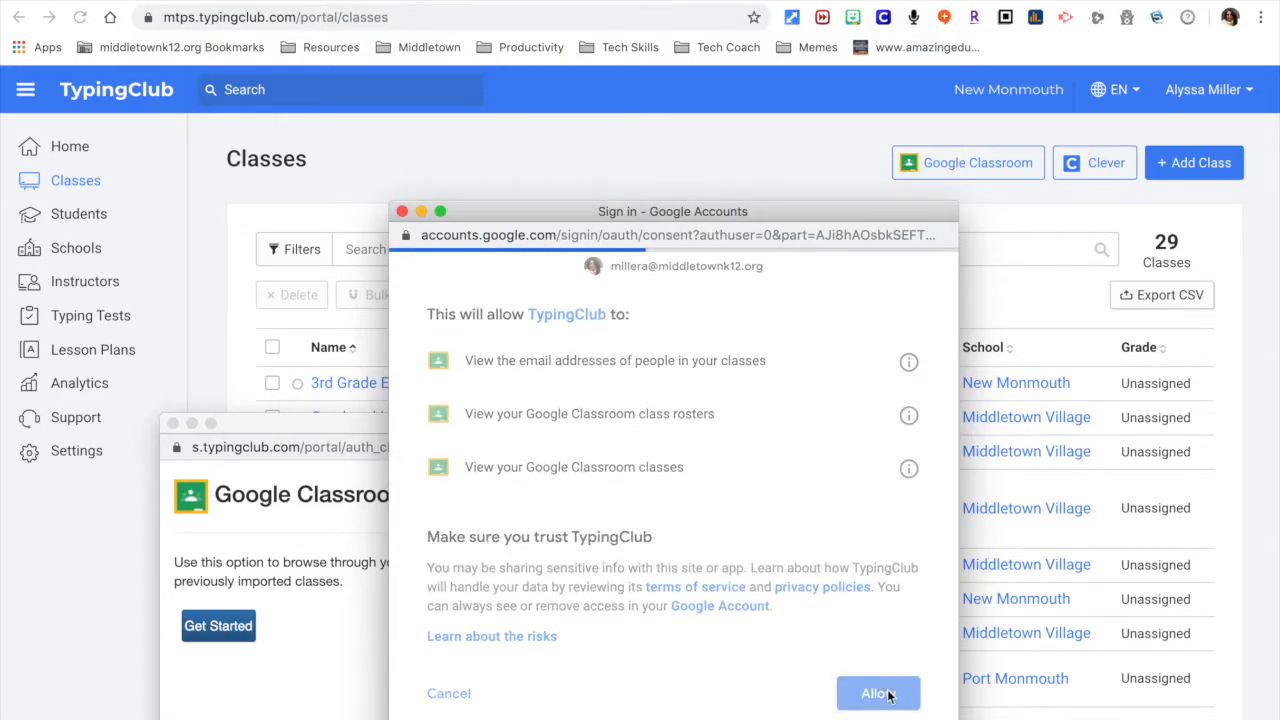
pyautogui.click(878, 692)
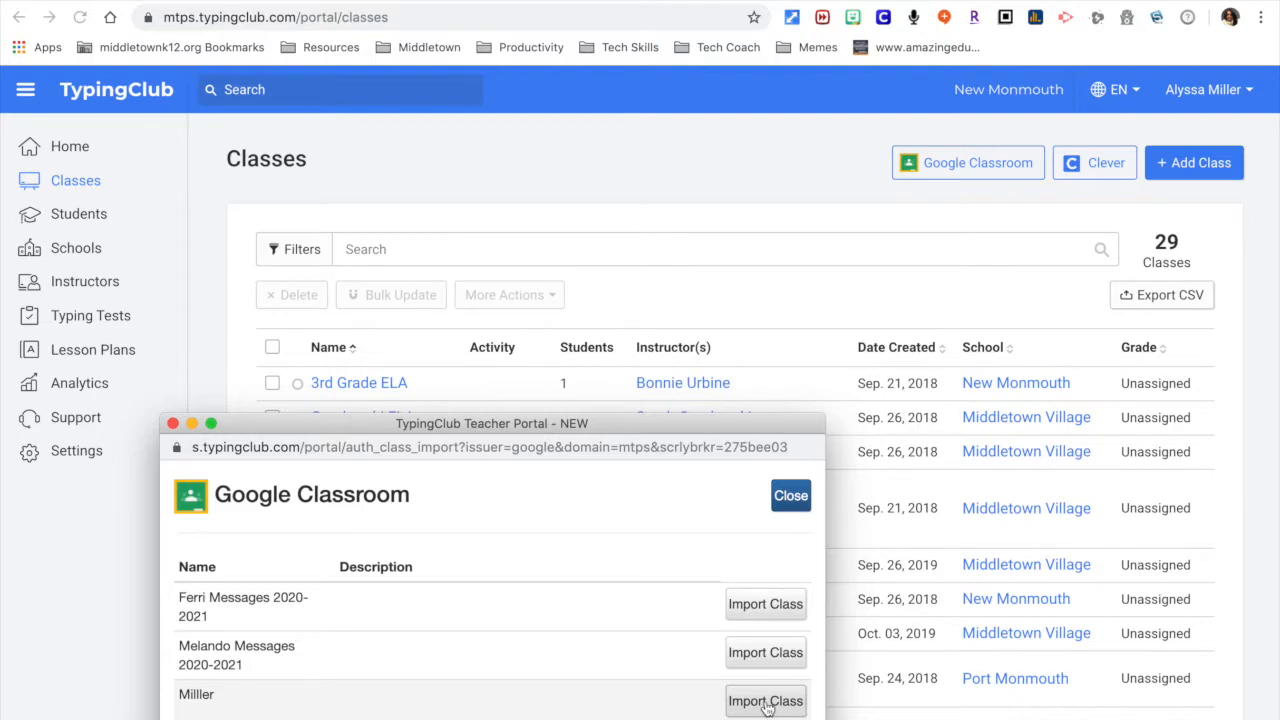
# Import the Miller class from Google Classroom and close the import window
pyautogui.click(764, 700)
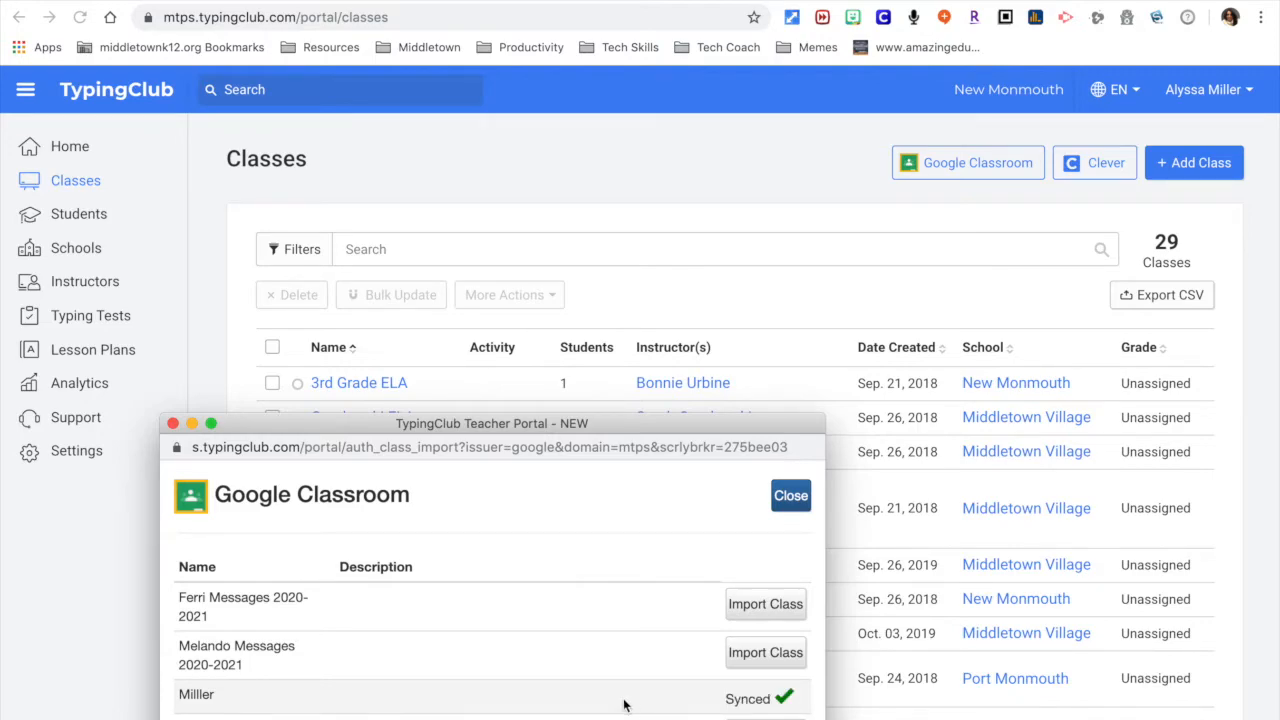
pyautogui.click(790, 496)
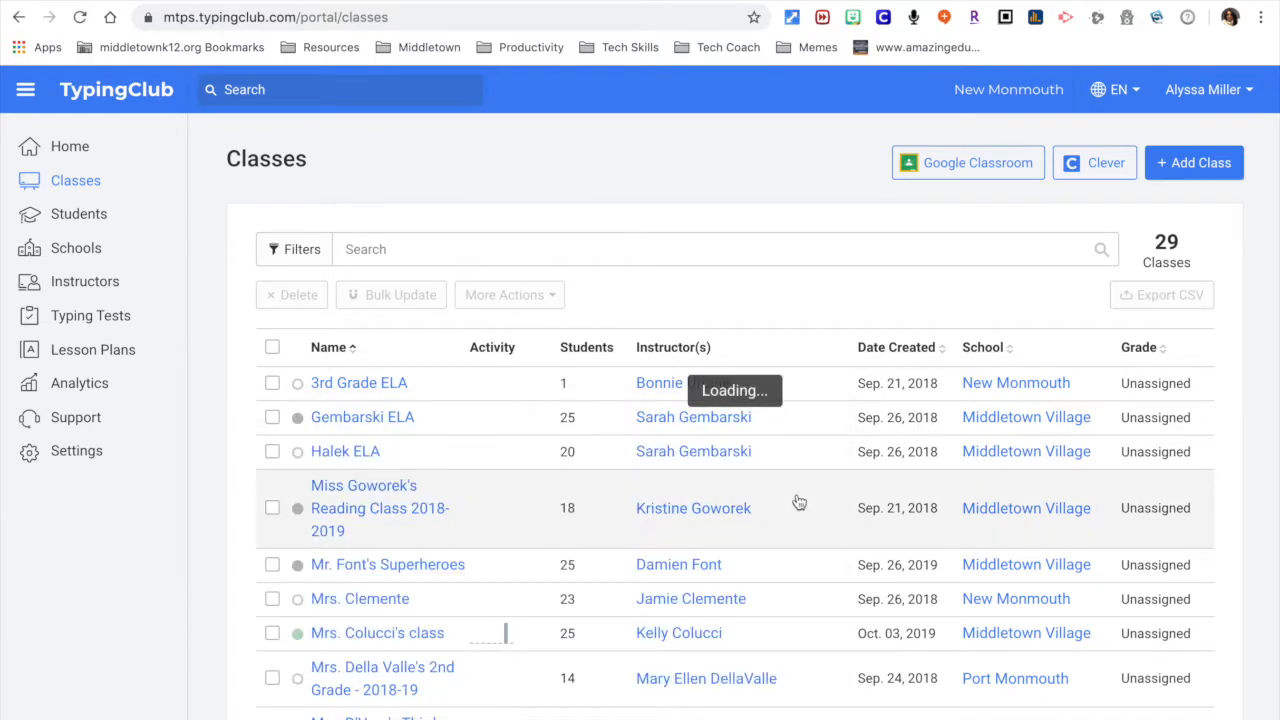
# Delete the 3rd Grade ELA class from the classes list
pyautogui.click(272, 384)
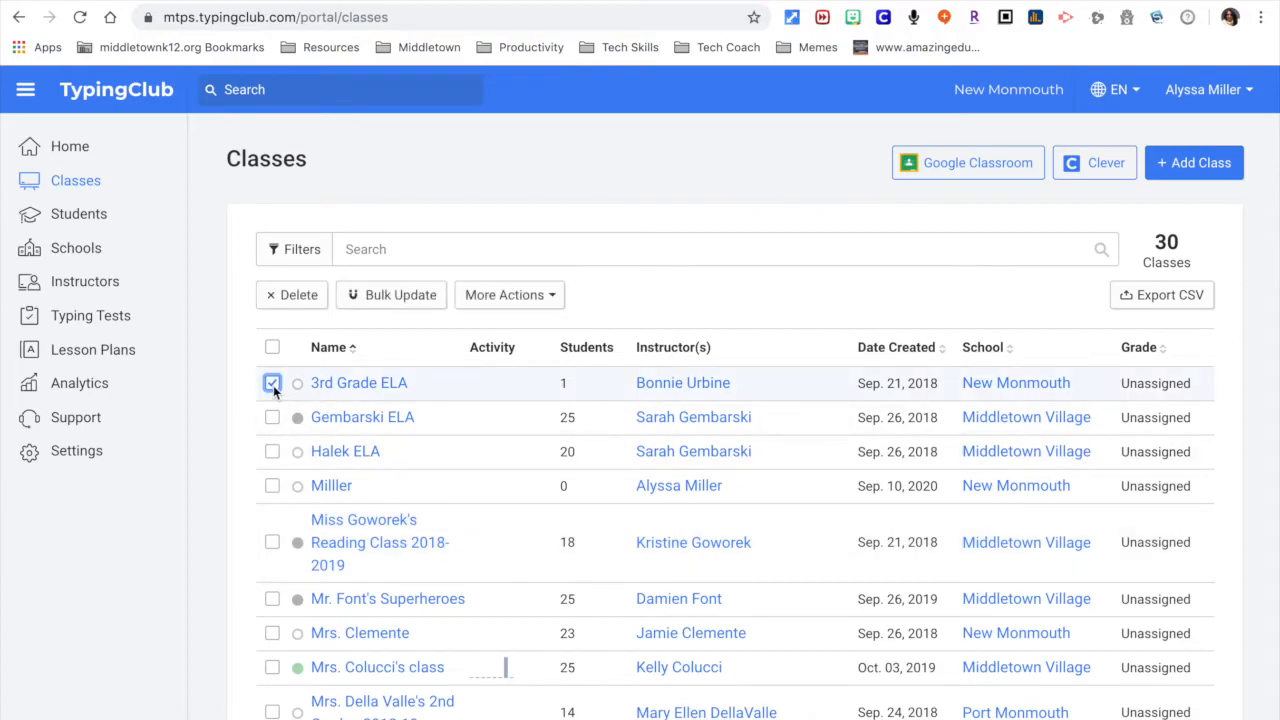
pyautogui.click(292, 294)
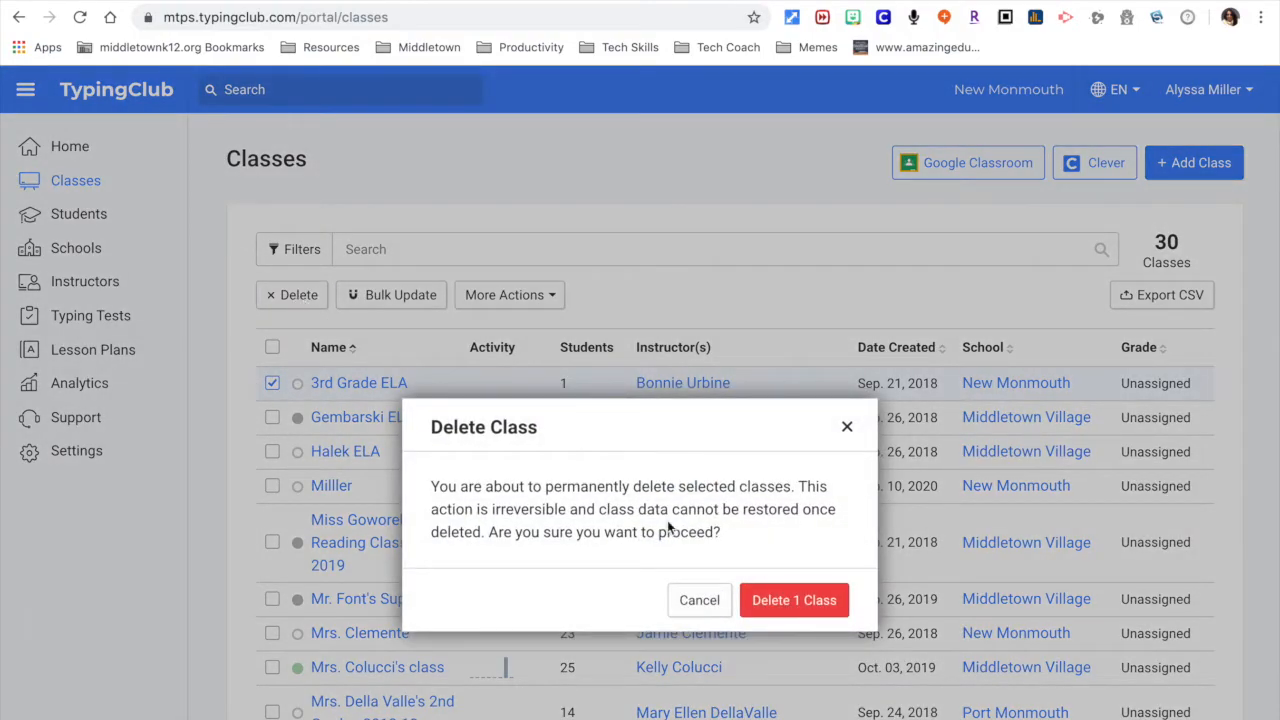
pyautogui.click(794, 600)
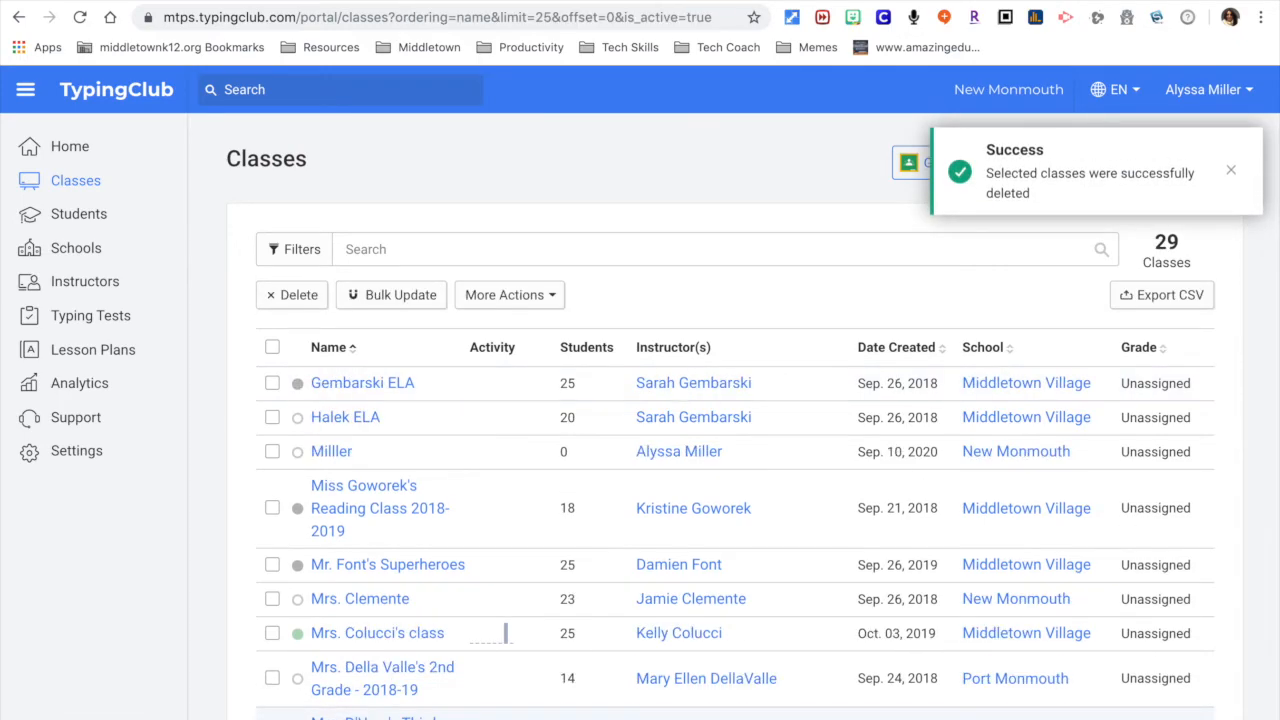
pyautogui.click(272, 598)
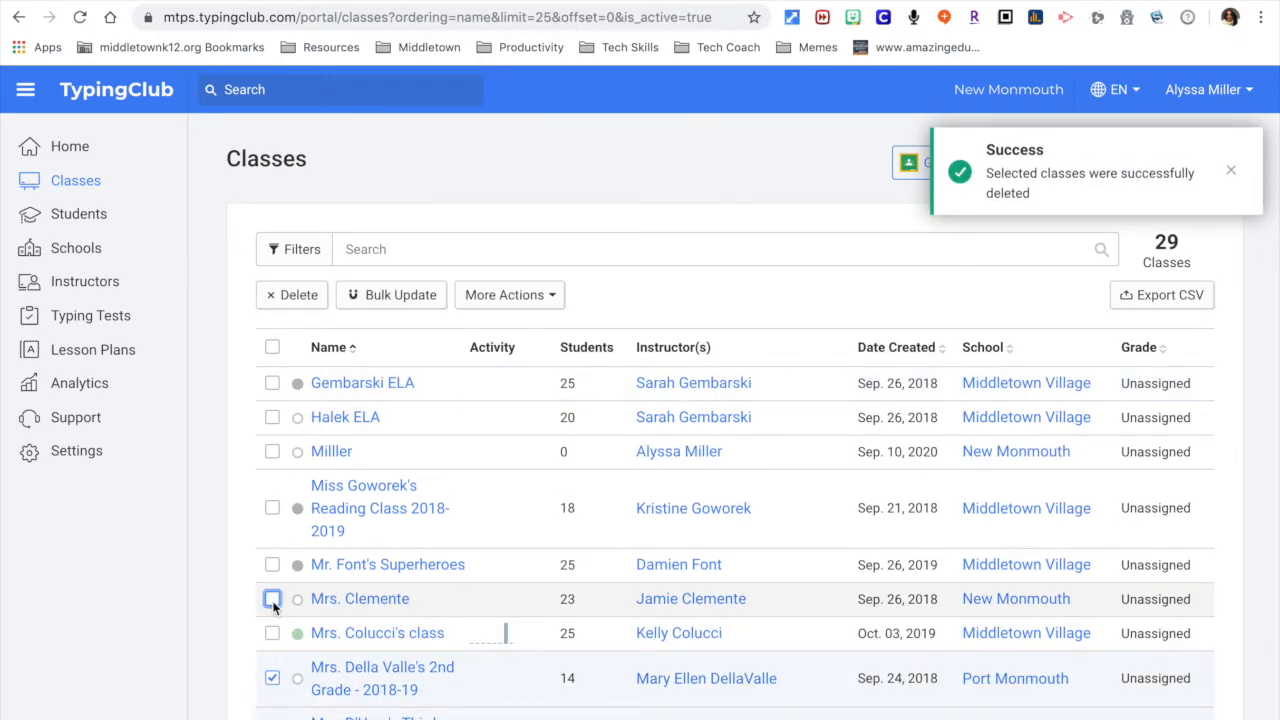
pyautogui.click(298, 294)
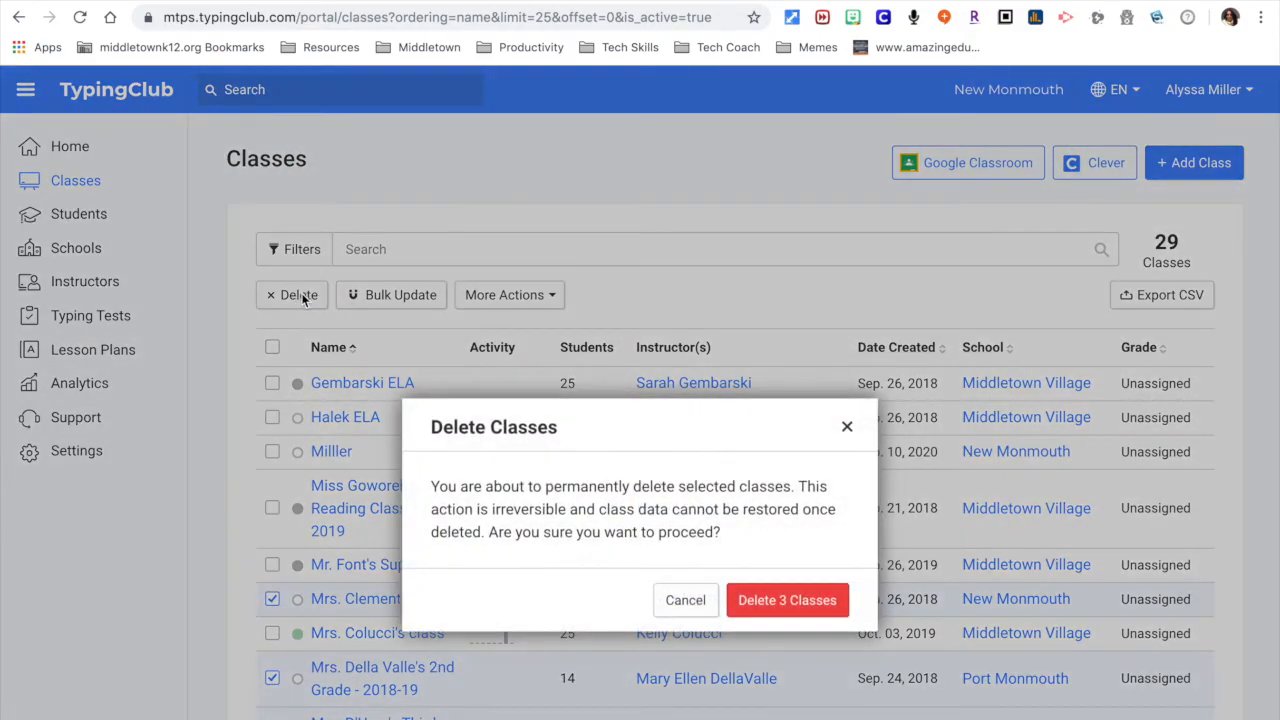
pyautogui.click(788, 600)
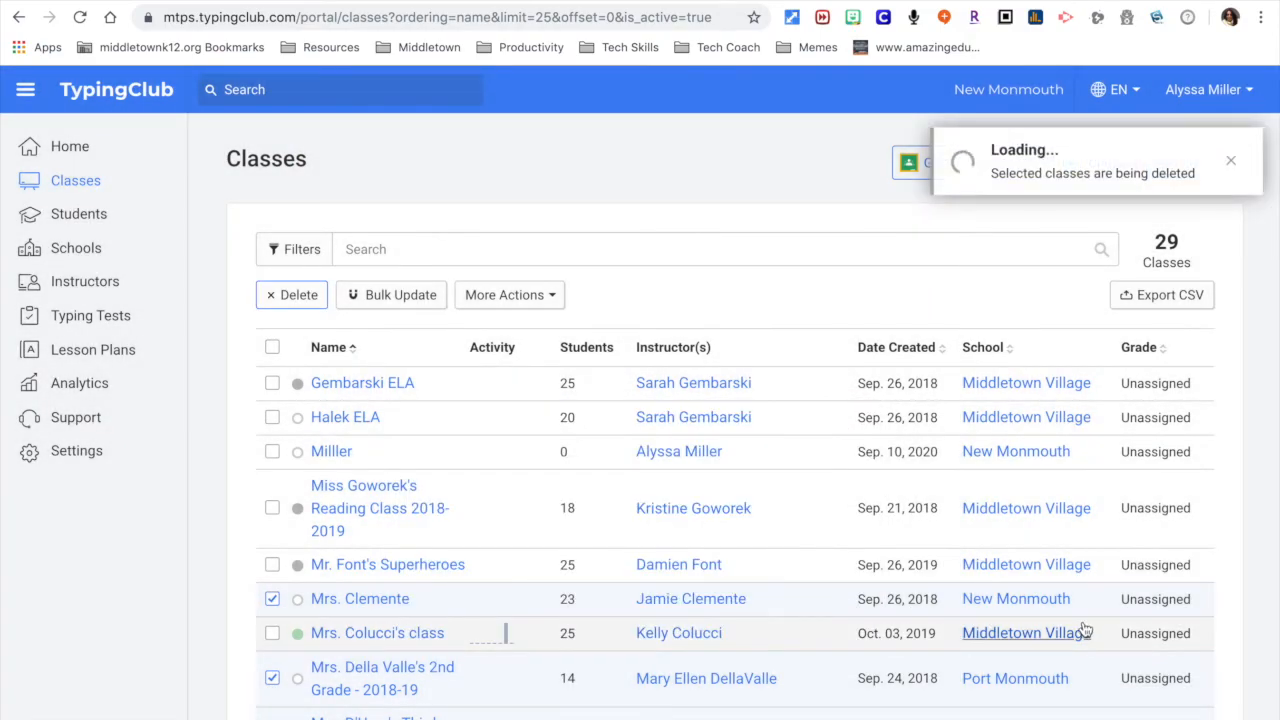